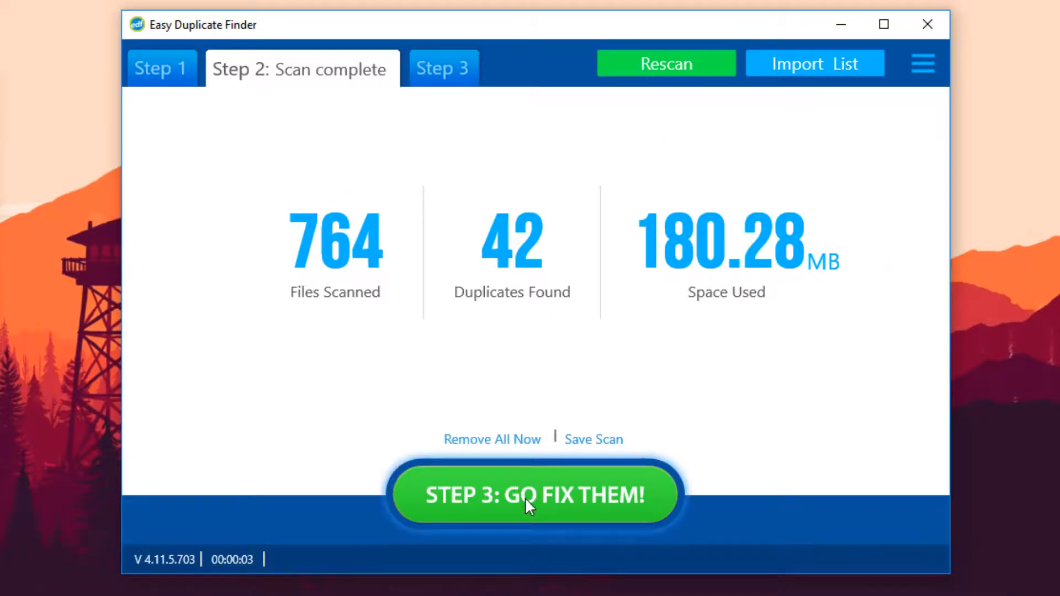
Show the Step 3 results list of 41 checked copies and its Manage Duplicates actions.
{"action": "left_click", "coordinate": [533, 495]}
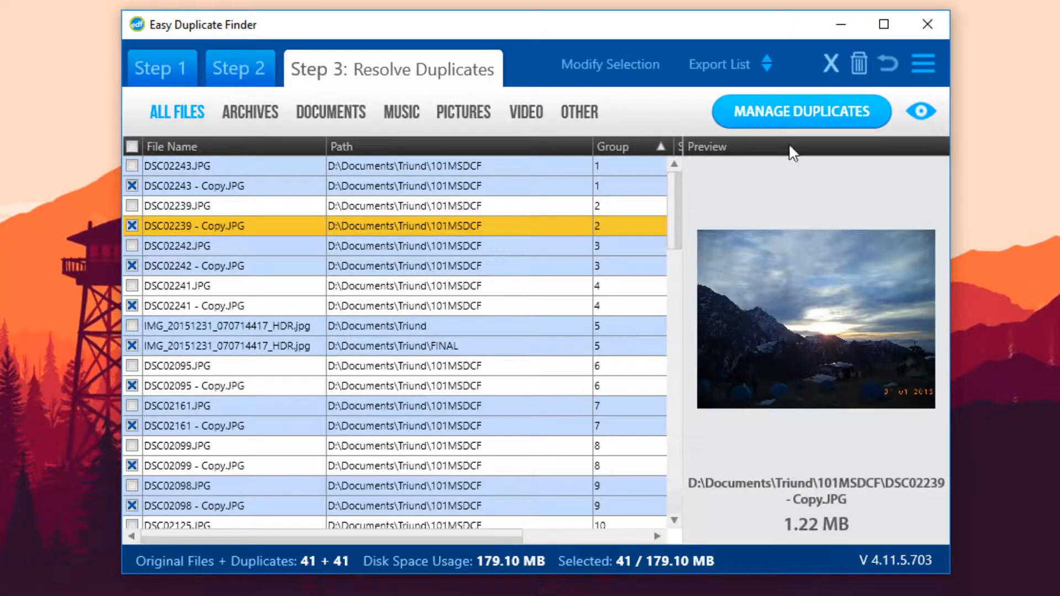
{"action": "left_click", "coordinate": [801, 112]}
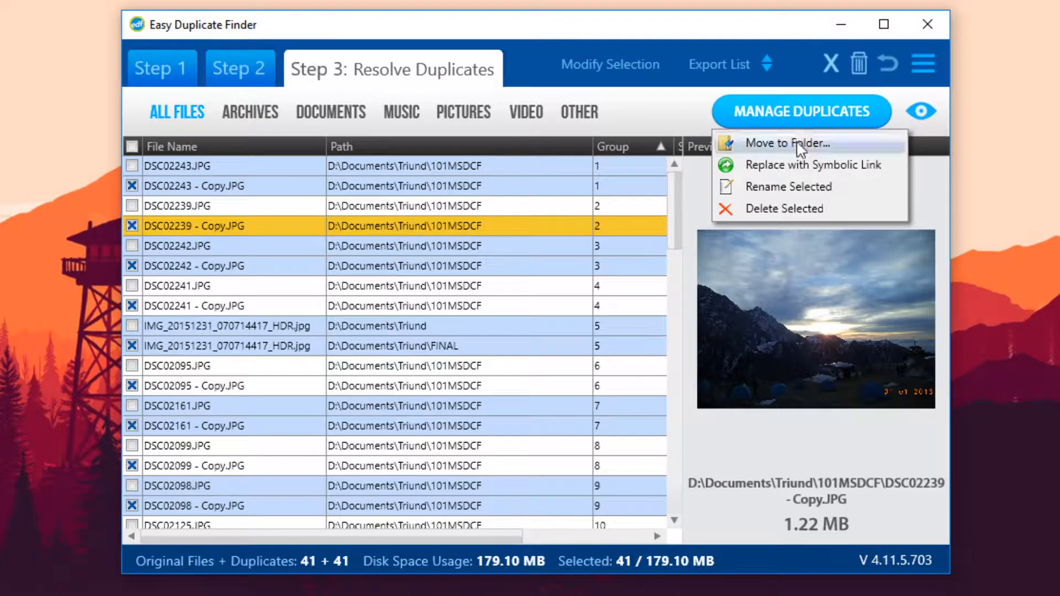
Delete the 41 checked duplicate files and confirm the removal.
{"action": "left_click", "coordinate": [788, 208]}
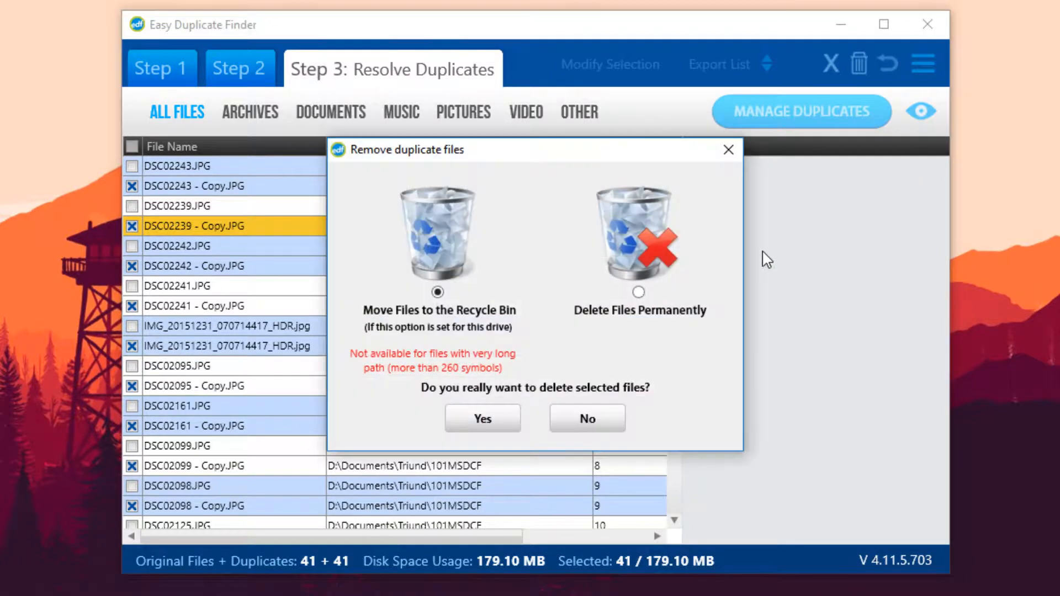
{"action": "left_click", "coordinate": [482, 417]}
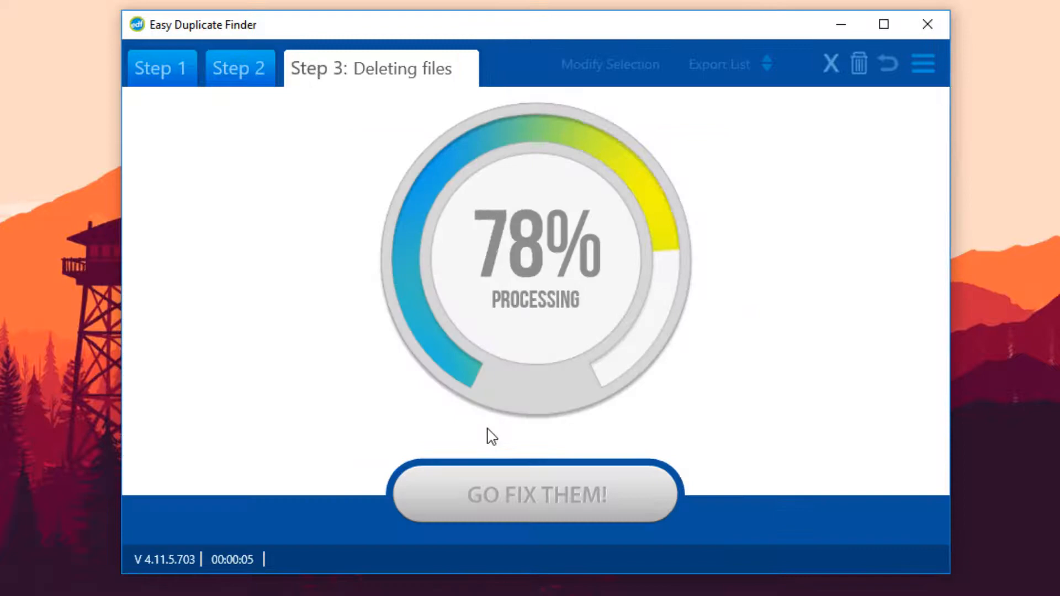